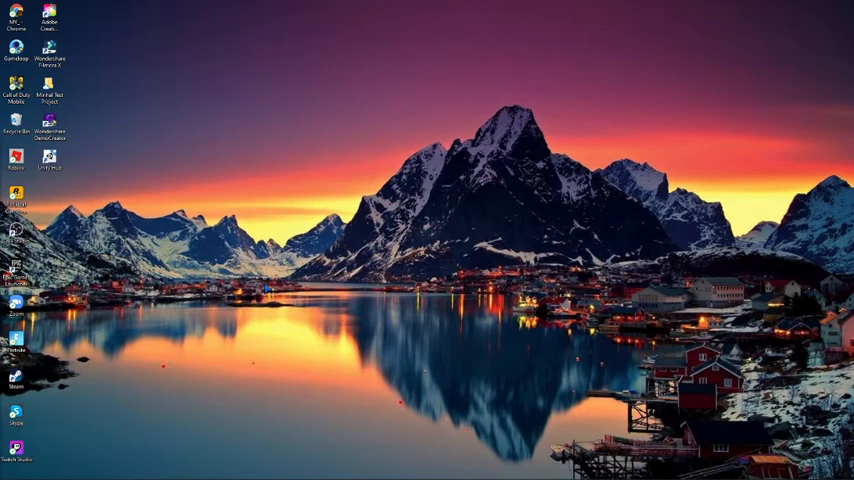
{"action": "mouse_move", "coordinate": [190, 191]}
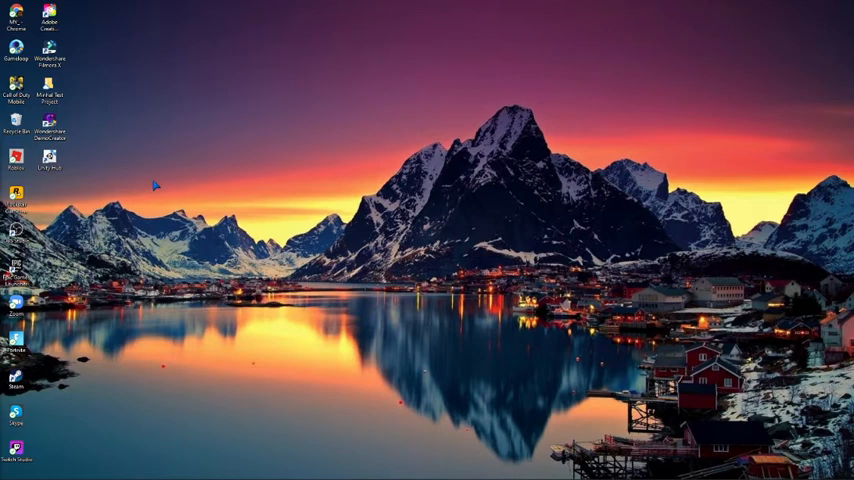
{"action": "mouse_move", "coordinate": [217, 200]}
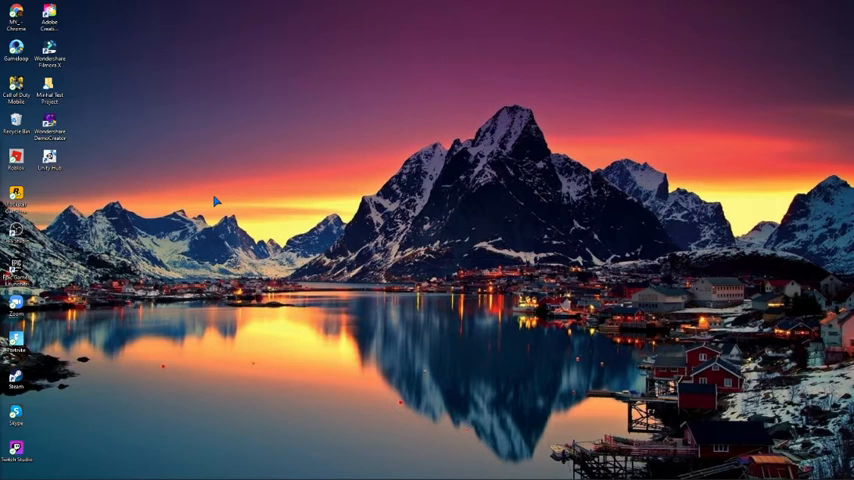
{"action": "mouse_move", "coordinate": [166, 171]}
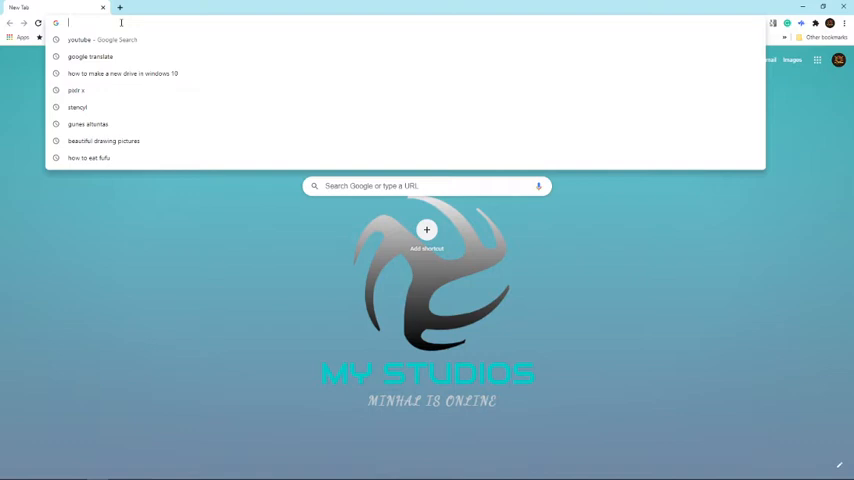
{"action": "type", "text": "https://unity3d.com/beta/2020.2b#downloads"}
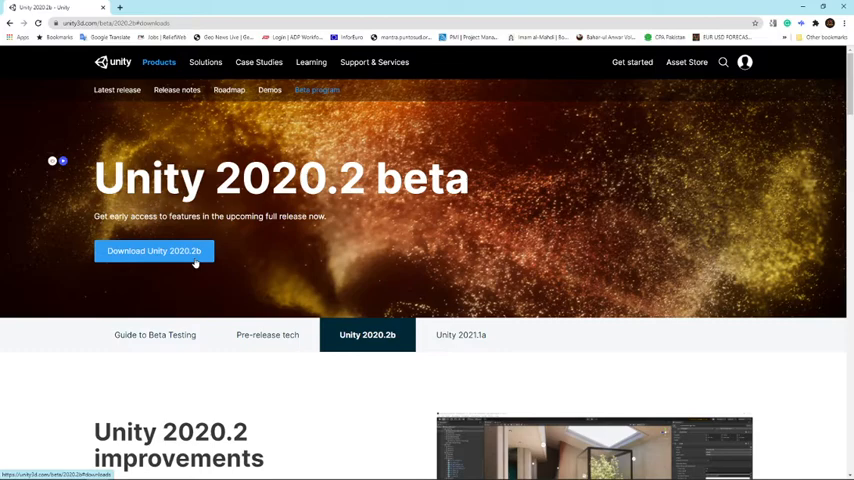
- Scroll down to the latest beta release, Unity 2020.2.0b14
{"action": "scroll", "scroll_direction": "down", "scroll_amount": 3}
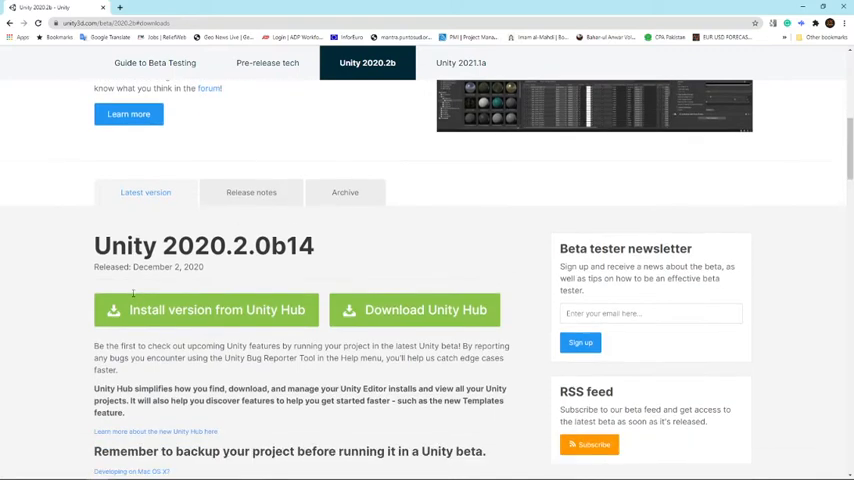
{"action": "scroll", "scroll_direction": "down", "scroll_amount": 3}
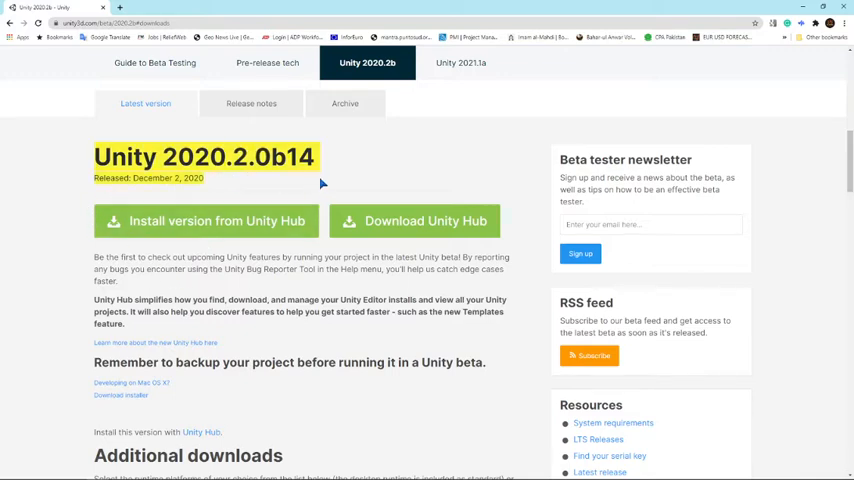
{"action": "mouse_move", "coordinate": [390, 163]}
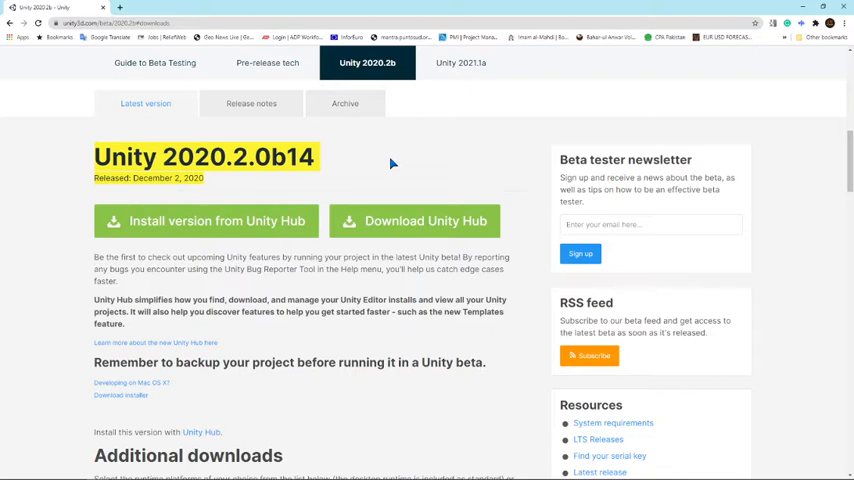
{"action": "mouse_move", "coordinate": [368, 143]}
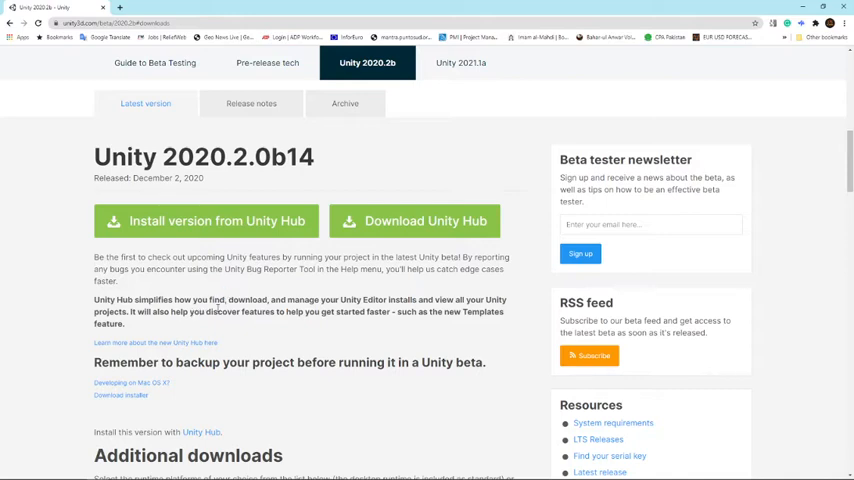
{"action": "mouse_move", "coordinate": [250, 340]}
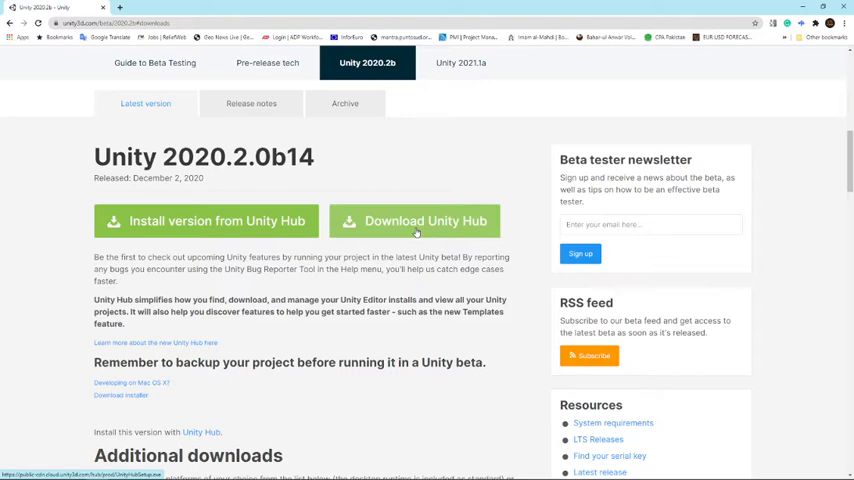
- Download the Unity Hub installer, dismiss the downloads bar, and scroll the page
{"action": "left_click", "coordinate": [415, 221]}
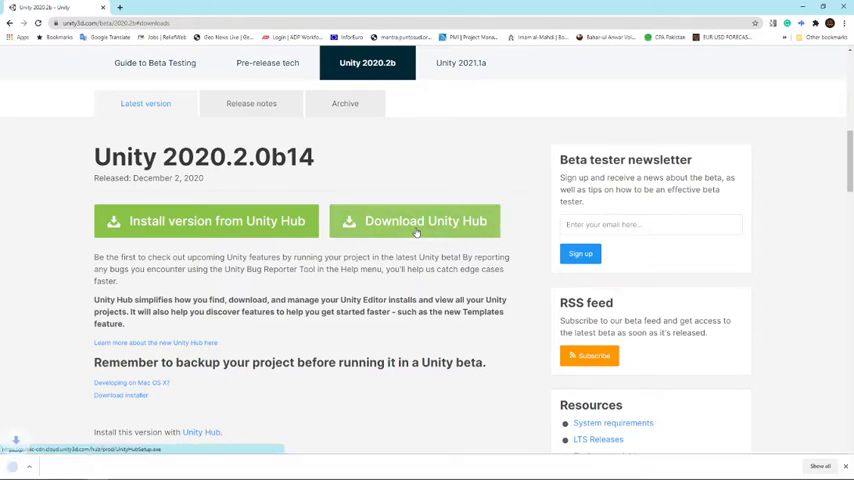
{"action": "left_click", "coordinate": [414, 221]}
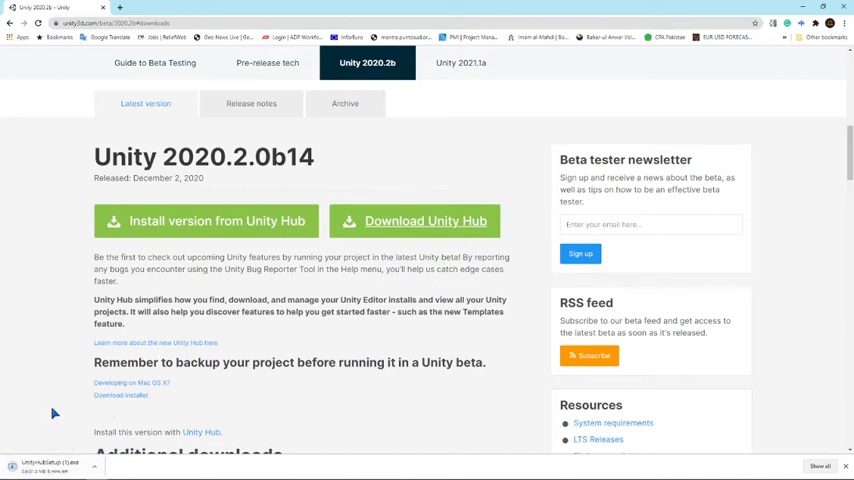
{"action": "left_click", "coordinate": [94, 467]}
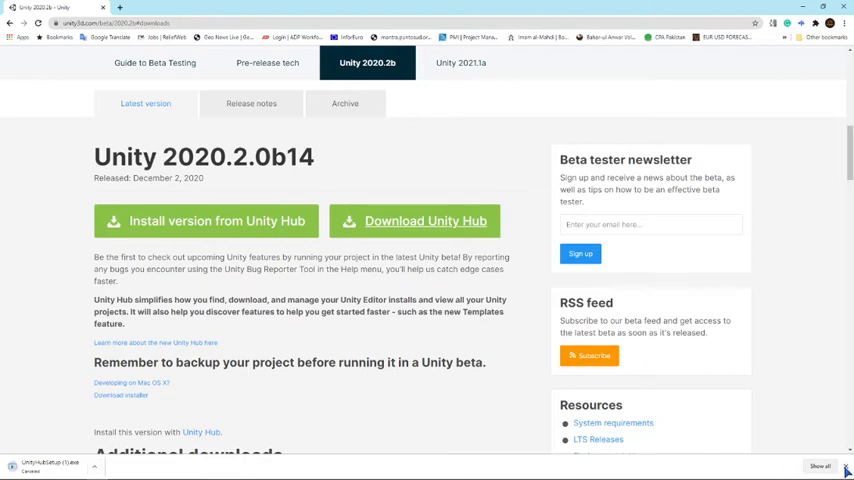
{"action": "scroll", "scroll_direction": "down", "scroll_amount": 3}
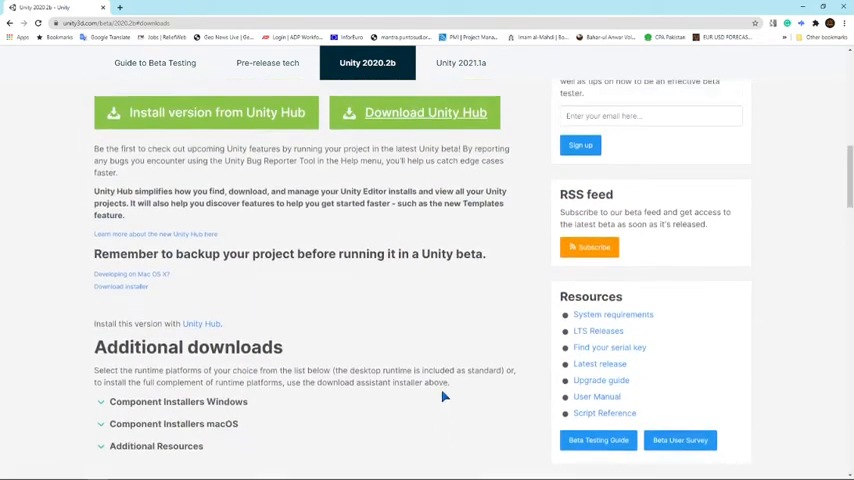
{"action": "scroll", "scroll_direction": "down", "scroll_amount": 3}
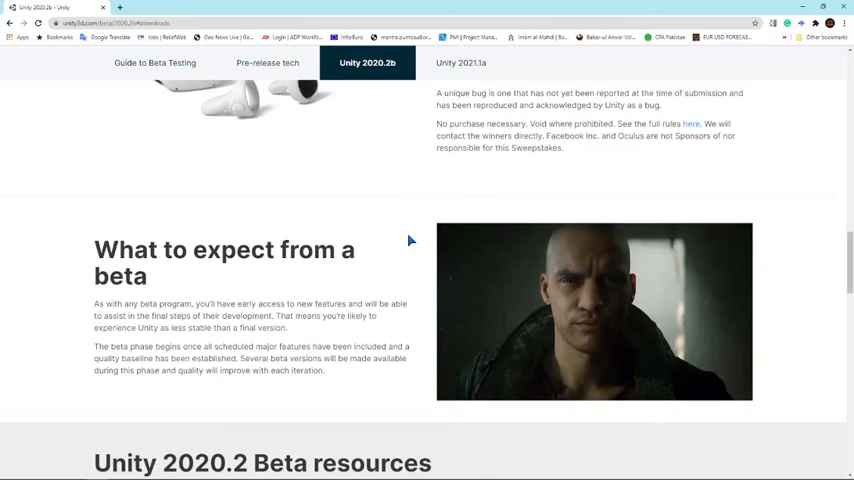
{"action": "scroll", "scroll_direction": "up", "scroll_amount": 3}
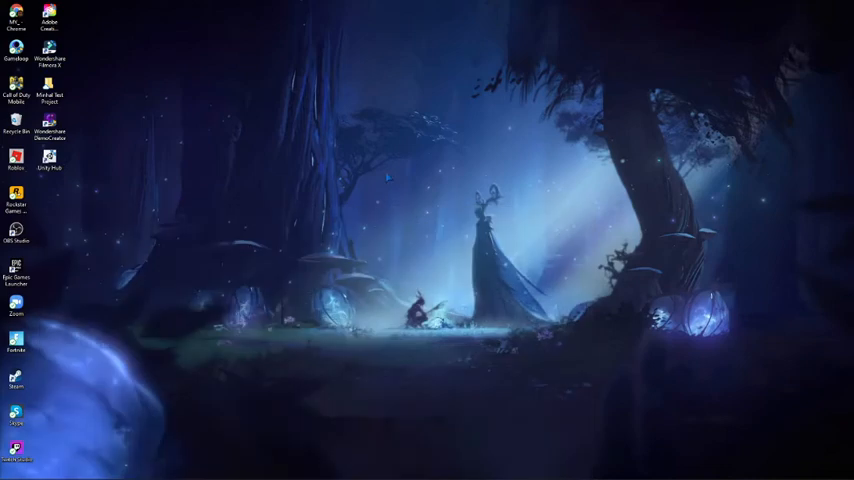
{"action": "mouse_move", "coordinate": [133, 410]}
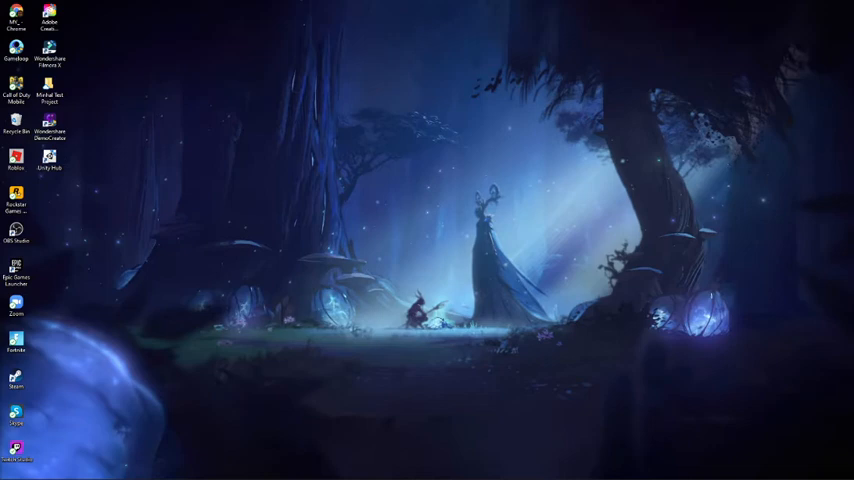
- Launch Unity Hub from its desktop shortcut
{"action": "double_click", "coordinate": [49, 159]}
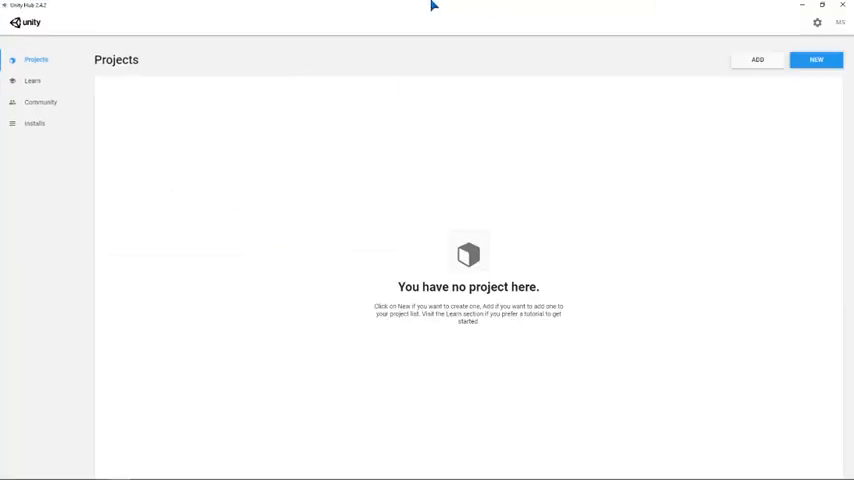
{"action": "mouse_move", "coordinate": [395, 229]}
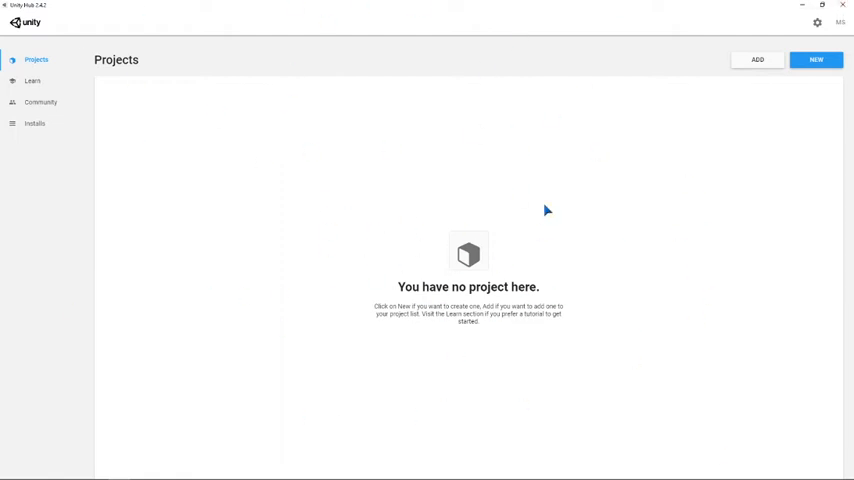
{"action": "mouse_move", "coordinate": [356, 314]}
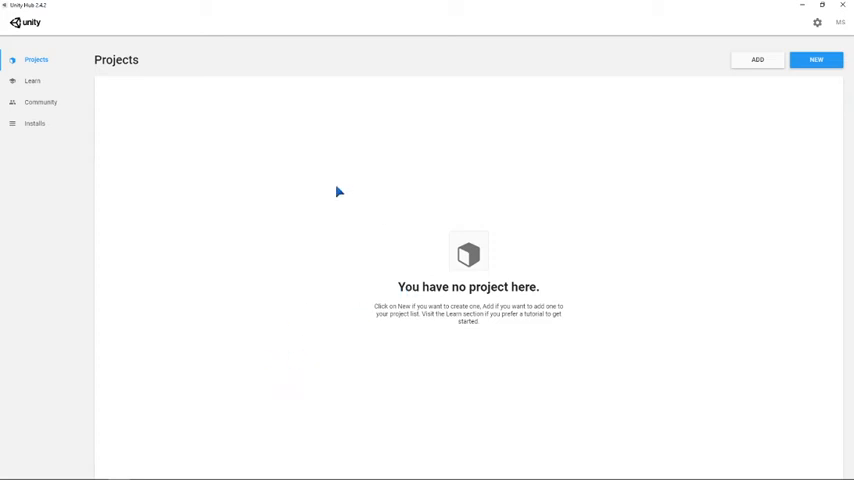
{"action": "mouse_move", "coordinate": [80, 26]}
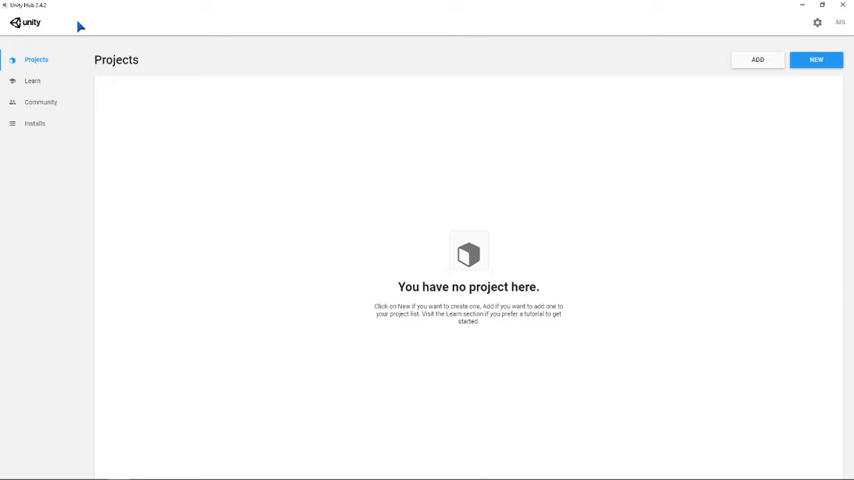
{"action": "mouse_move", "coordinate": [33, 15]}
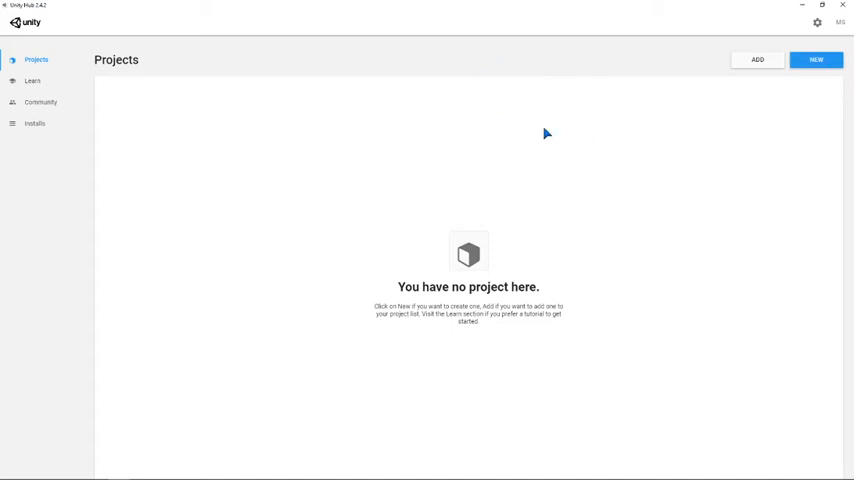
{"action": "mouse_move", "coordinate": [491, 174]}
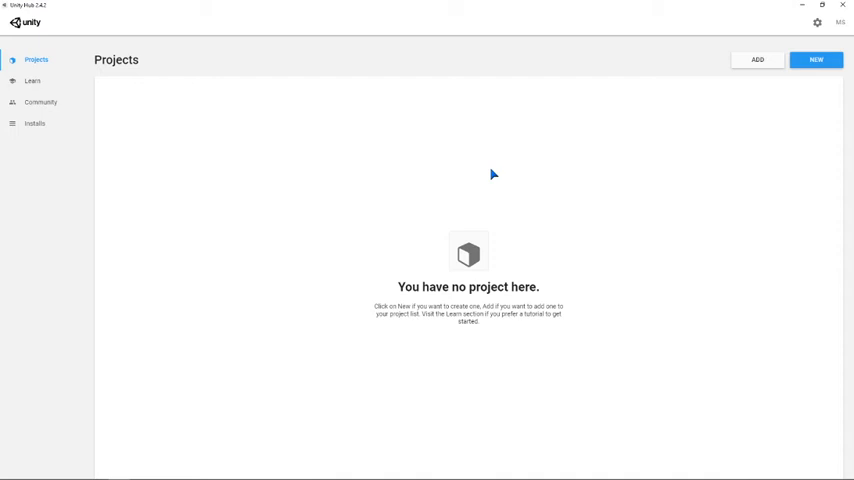
{"action": "mouse_move", "coordinate": [189, 133]}
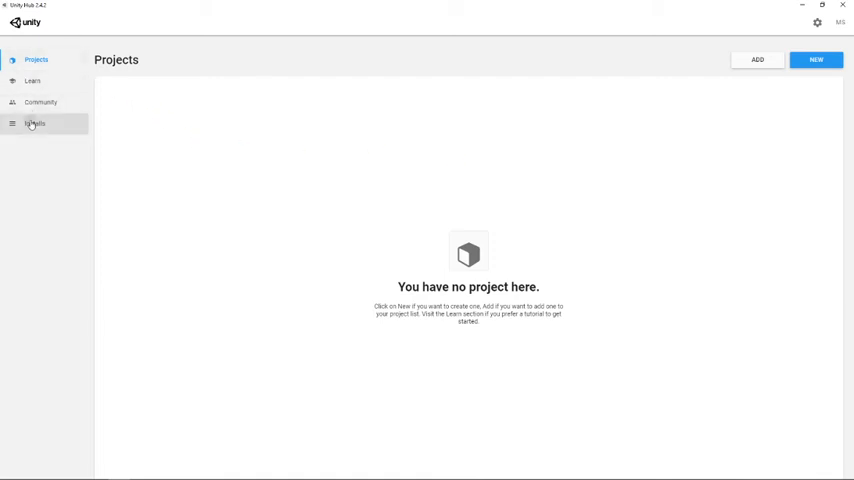
- From Installs, add a Unity version, selecting the 2020.2.0b14 beta and continuing to modules
{"action": "left_click", "coordinate": [34, 123]}
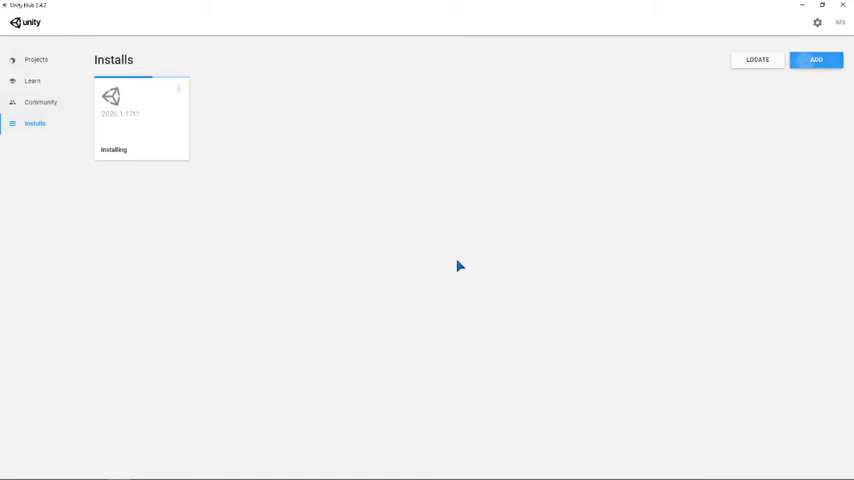
{"action": "left_click", "coordinate": [816, 59]}
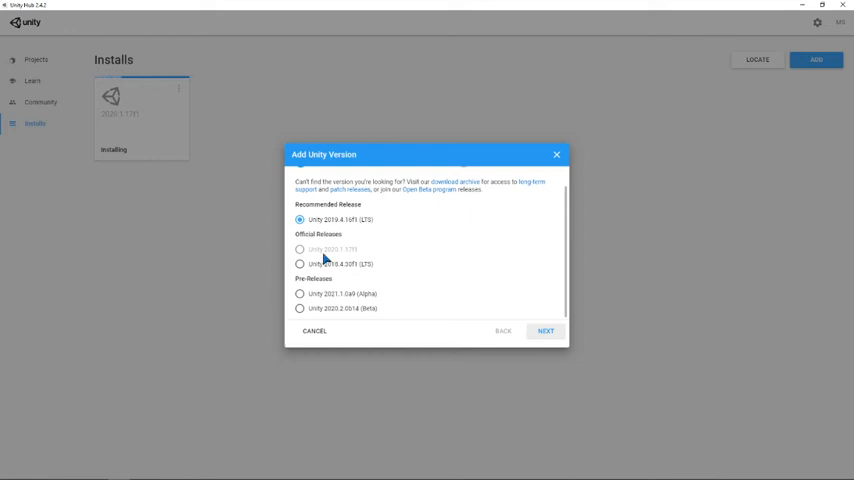
{"action": "left_click", "coordinate": [300, 264]}
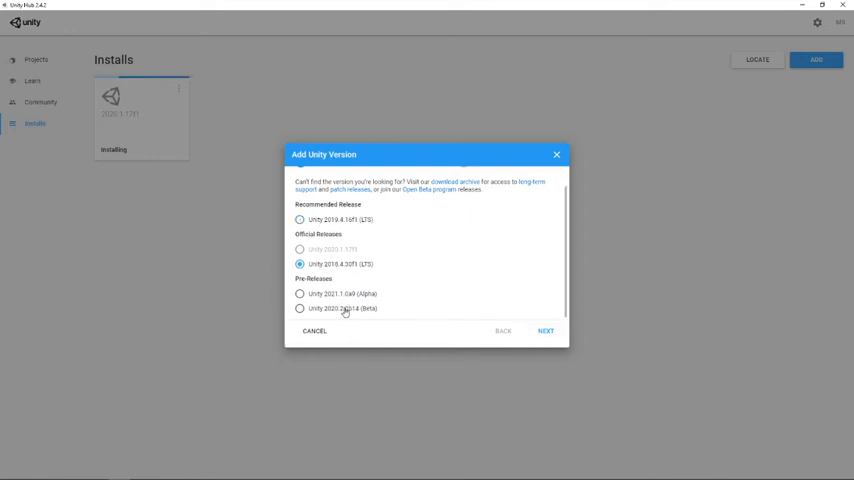
{"action": "left_click", "coordinate": [300, 308]}
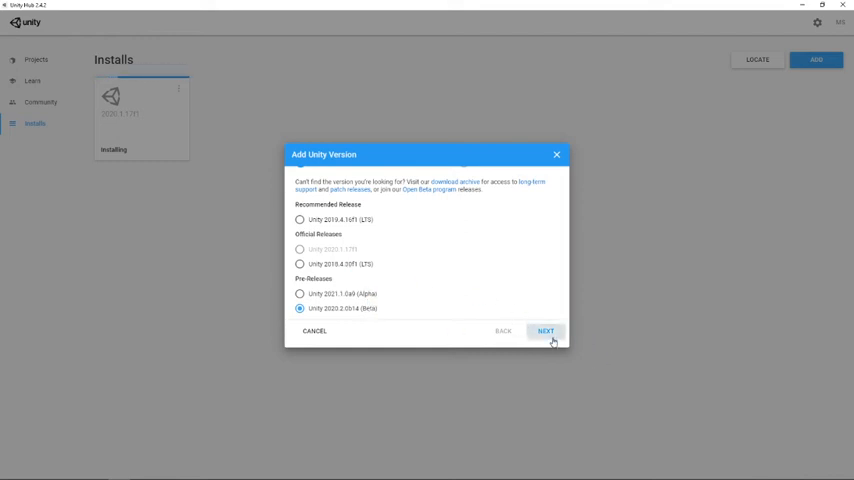
{"action": "left_click", "coordinate": [545, 331]}
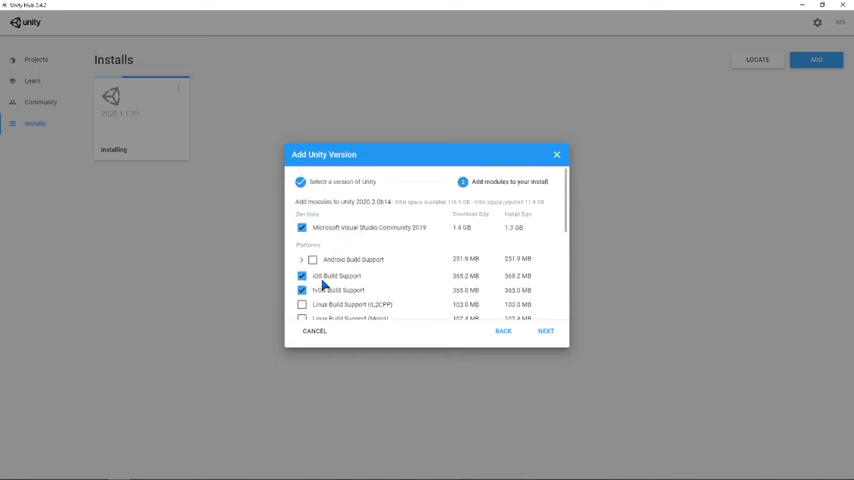
- Scroll the module list and tick every platform Build Support module
{"action": "scroll", "scroll_direction": "down", "scroll_amount": 3}
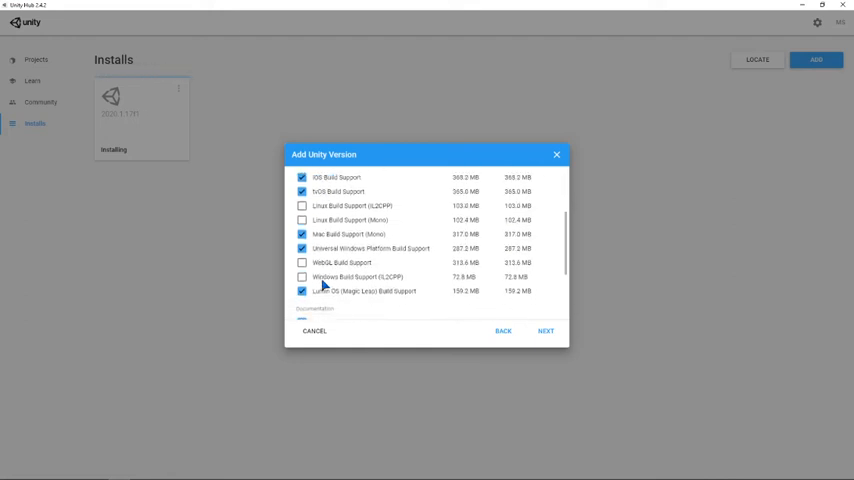
{"action": "scroll", "scroll_direction": "down", "scroll_amount": 3}
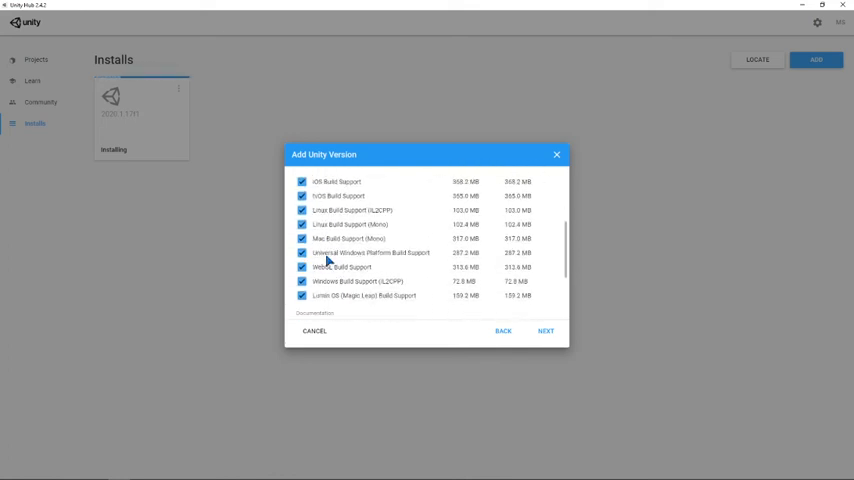
{"action": "scroll", "scroll_direction": "down", "scroll_amount": 3}
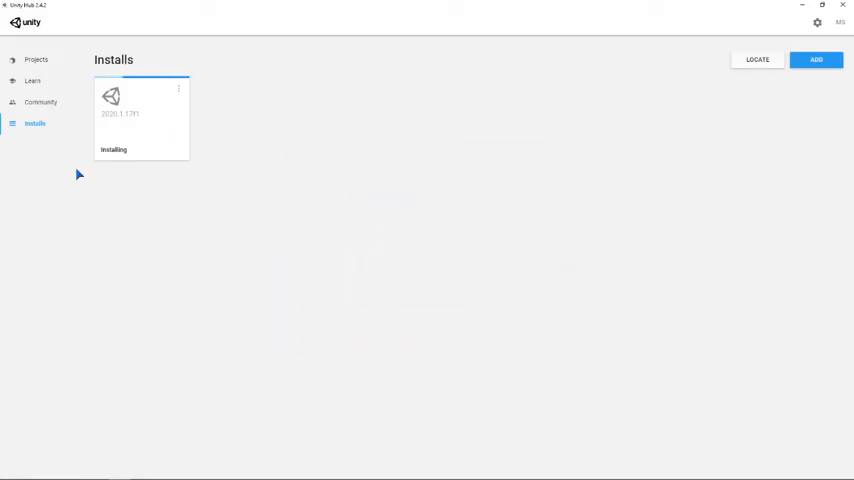
{"action": "mouse_move", "coordinate": [147, 78]}
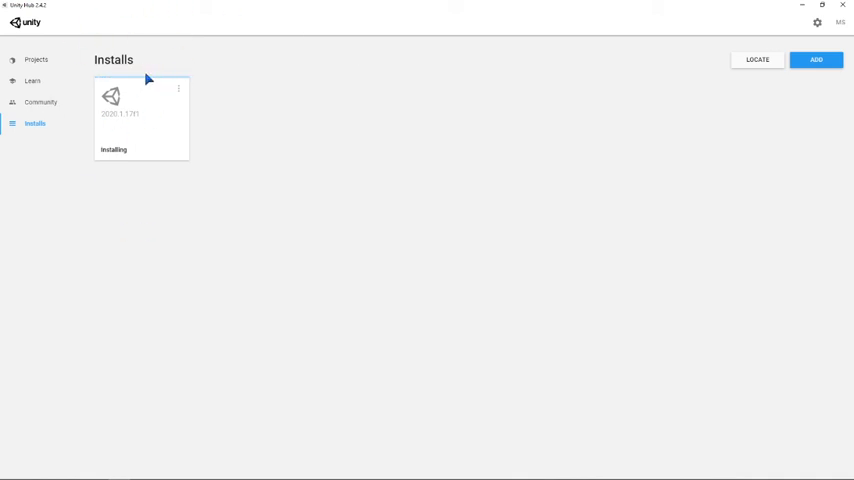
{"action": "mouse_move", "coordinate": [177, 75]}
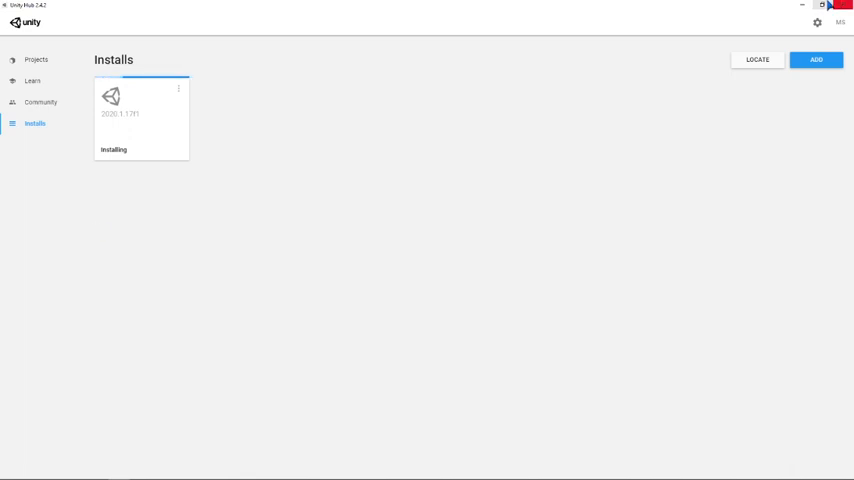
- Close the Unity Hub window while 2020.1.17f1 is still installing
{"action": "left_click", "coordinate": [840, 6]}
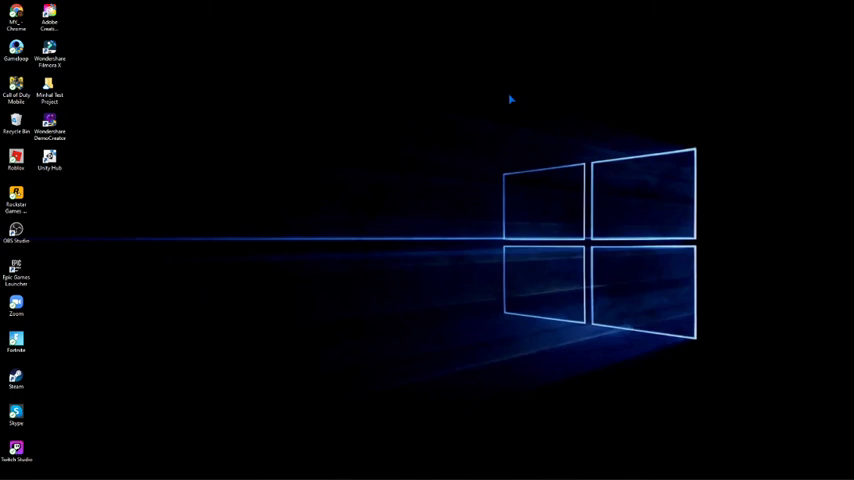
{"action": "mouse_move", "coordinate": [186, 248]}
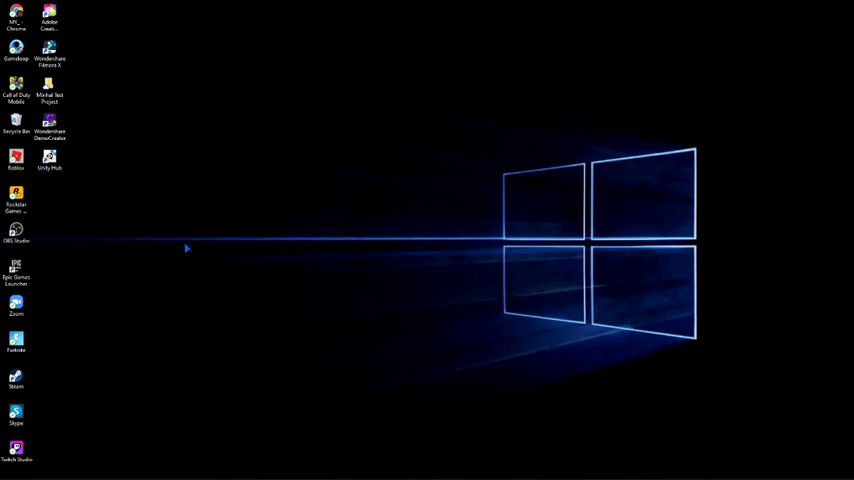